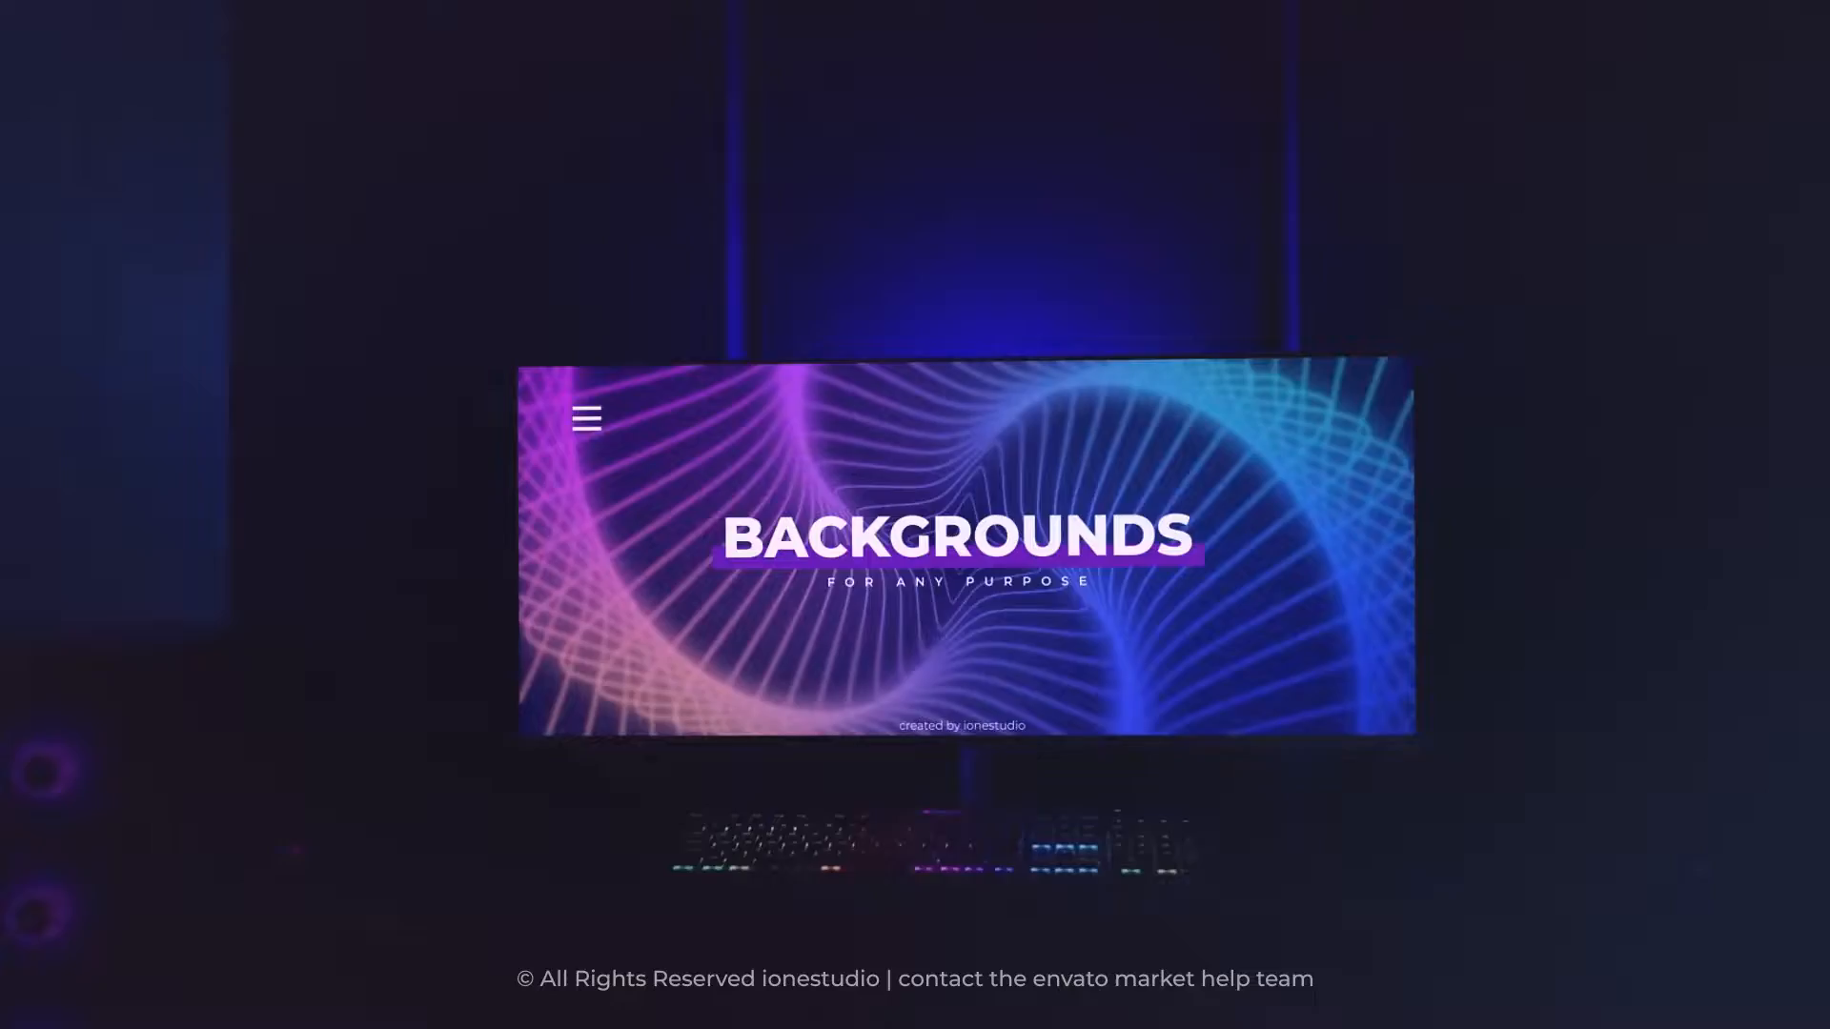
Step: Open Window > Extensions to reveal the AtomX entry
{"action": "left_click", "coordinate": [498, 72]}
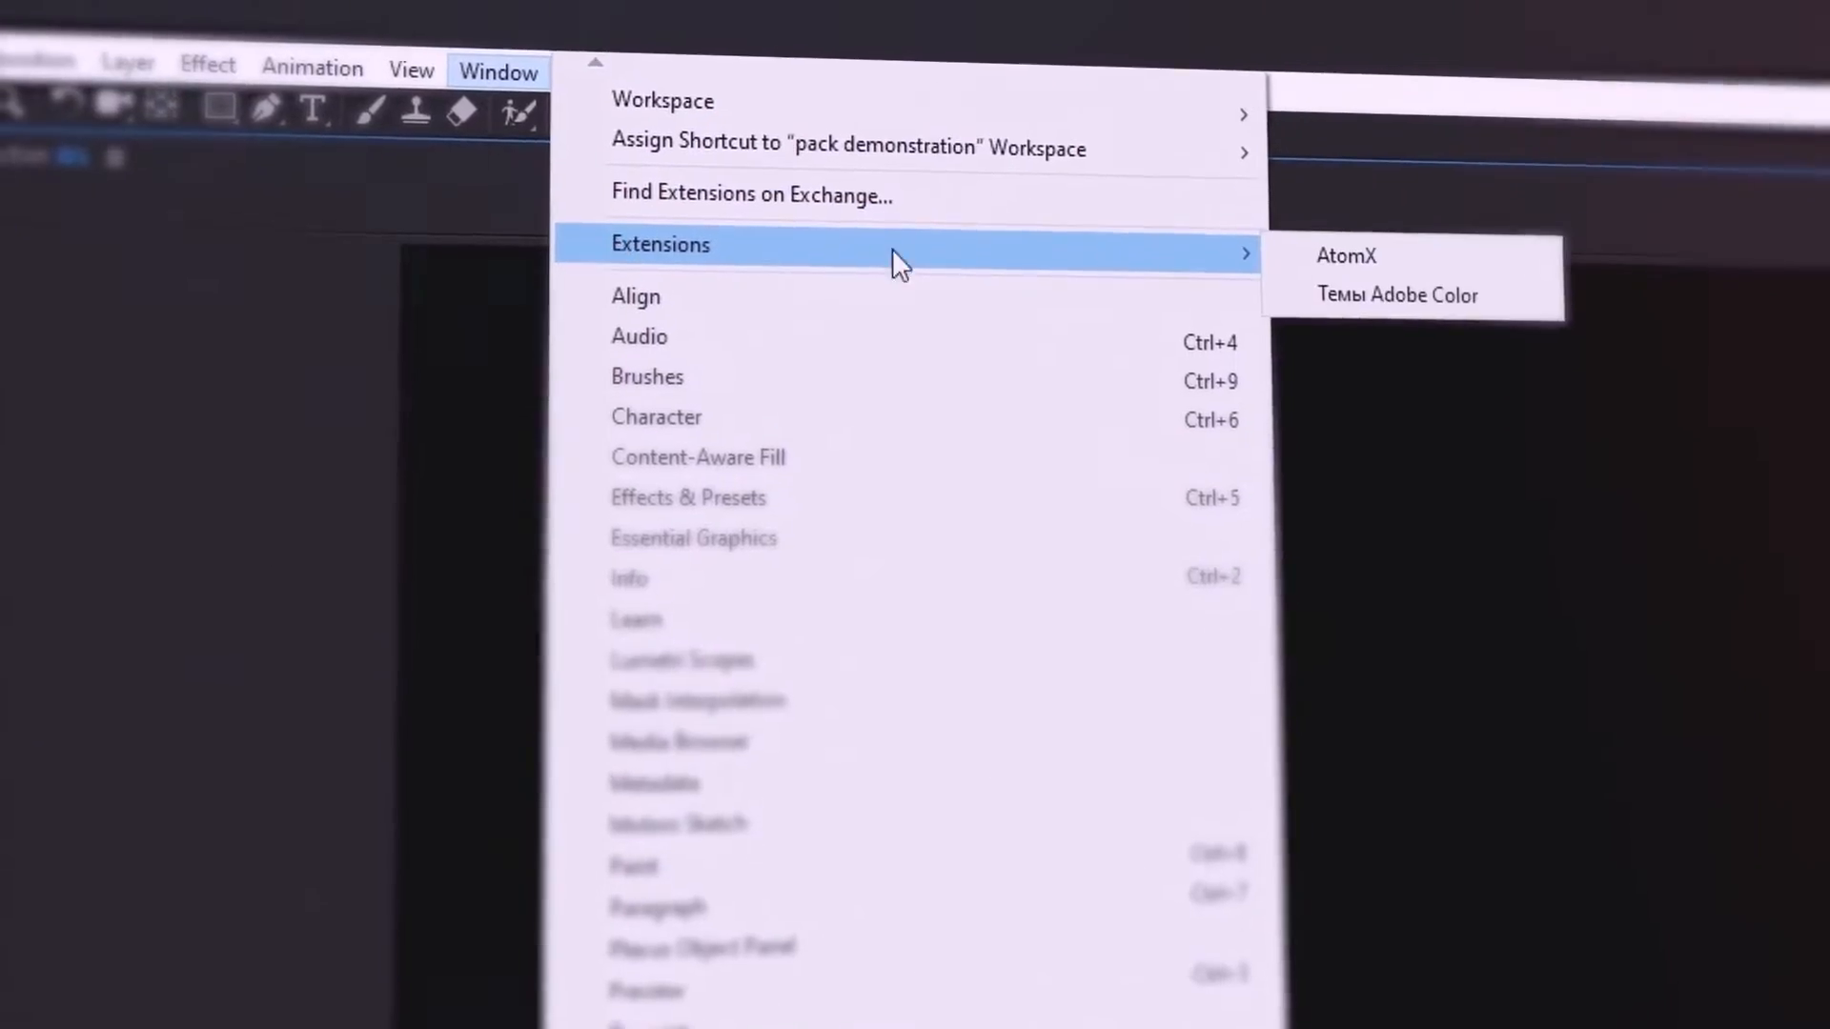
Step: Launch AtomX, scroll Abstract thumbnails, preview Gradients, then settle on Digital backgrounds
{"action": "left_click", "coordinate": [1346, 255]}
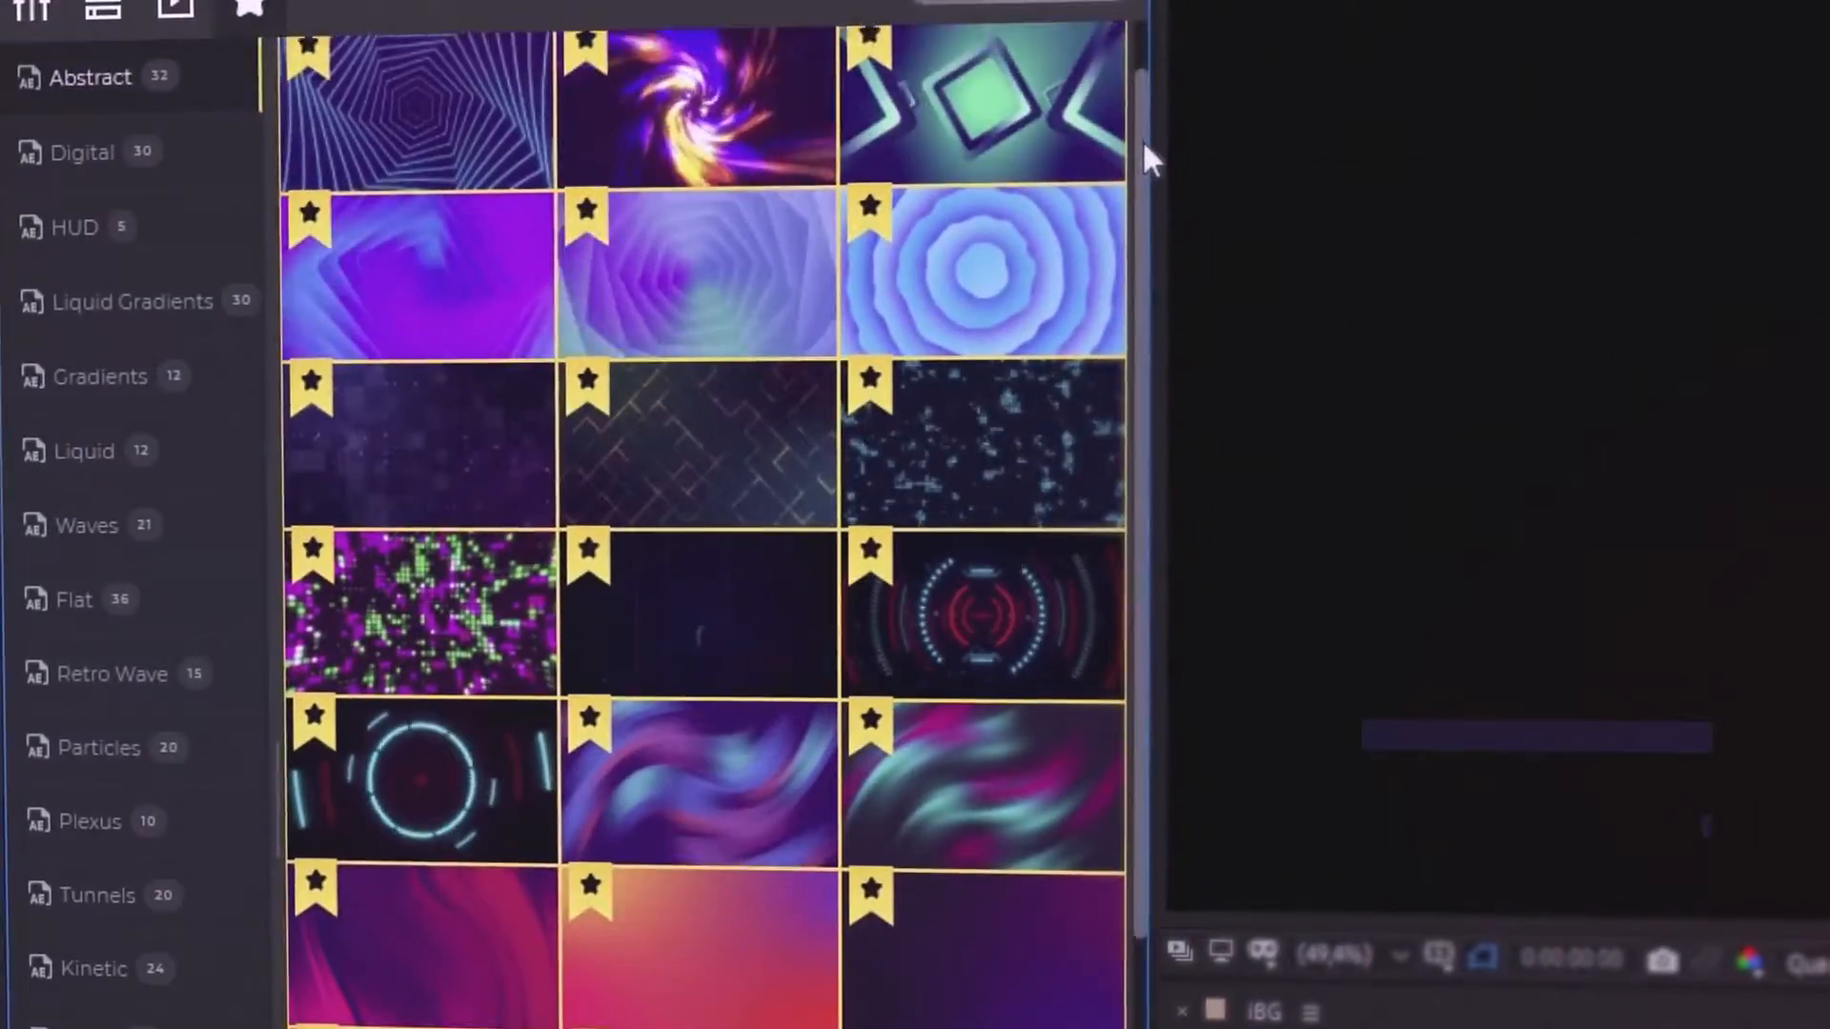
{"action": "scroll", "scroll_direction": "down", "scroll_amount": 3}
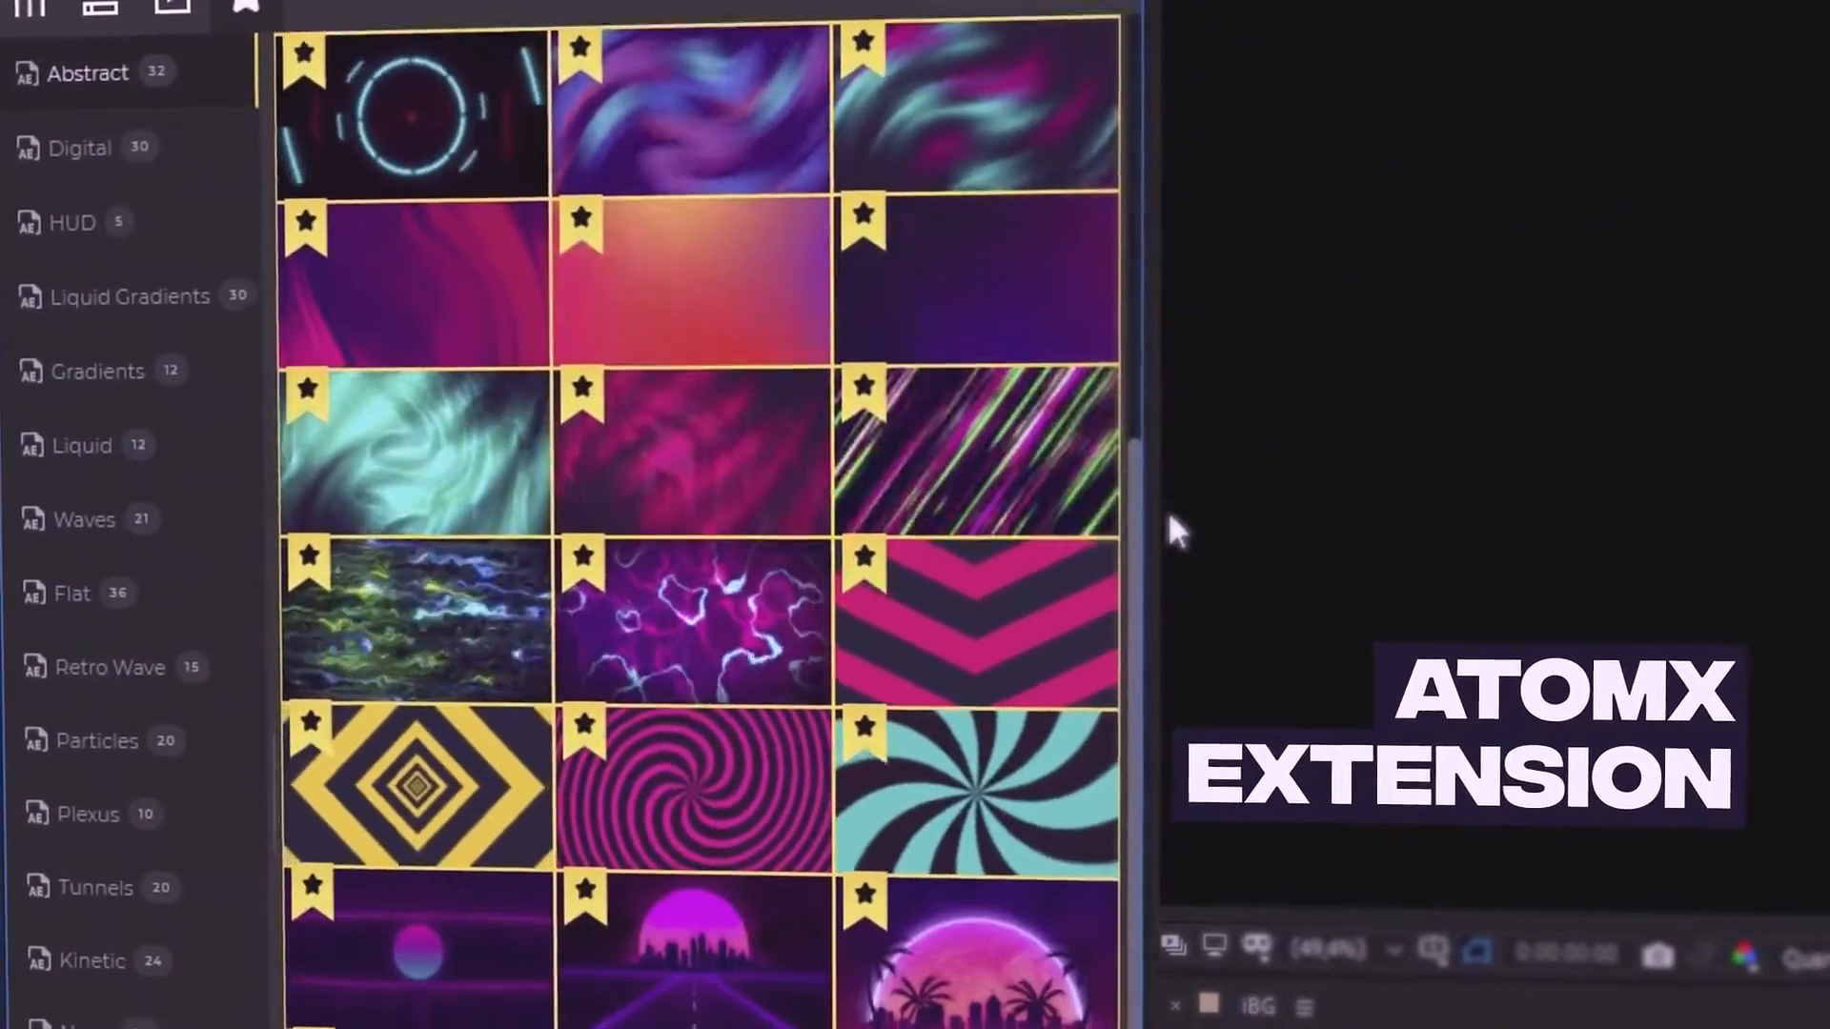
{"action": "left_click", "coordinate": [82, 147]}
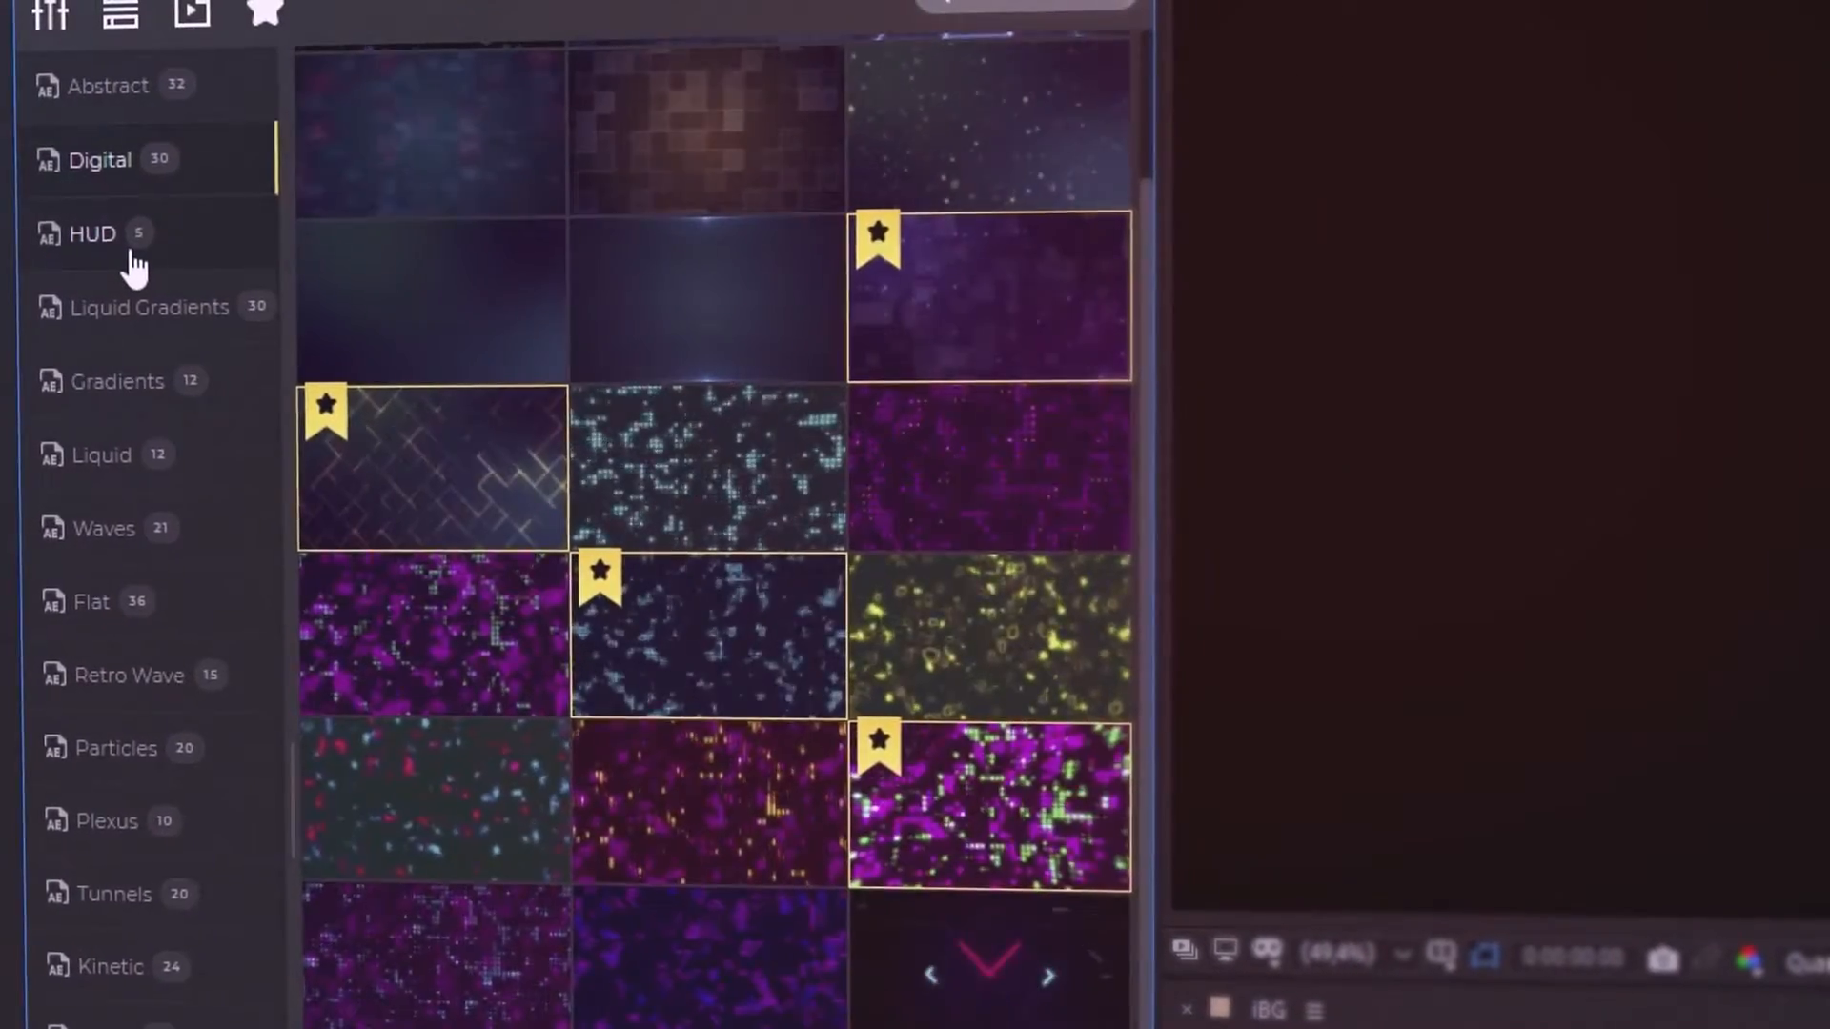
{"action": "left_click", "coordinate": [116, 380]}
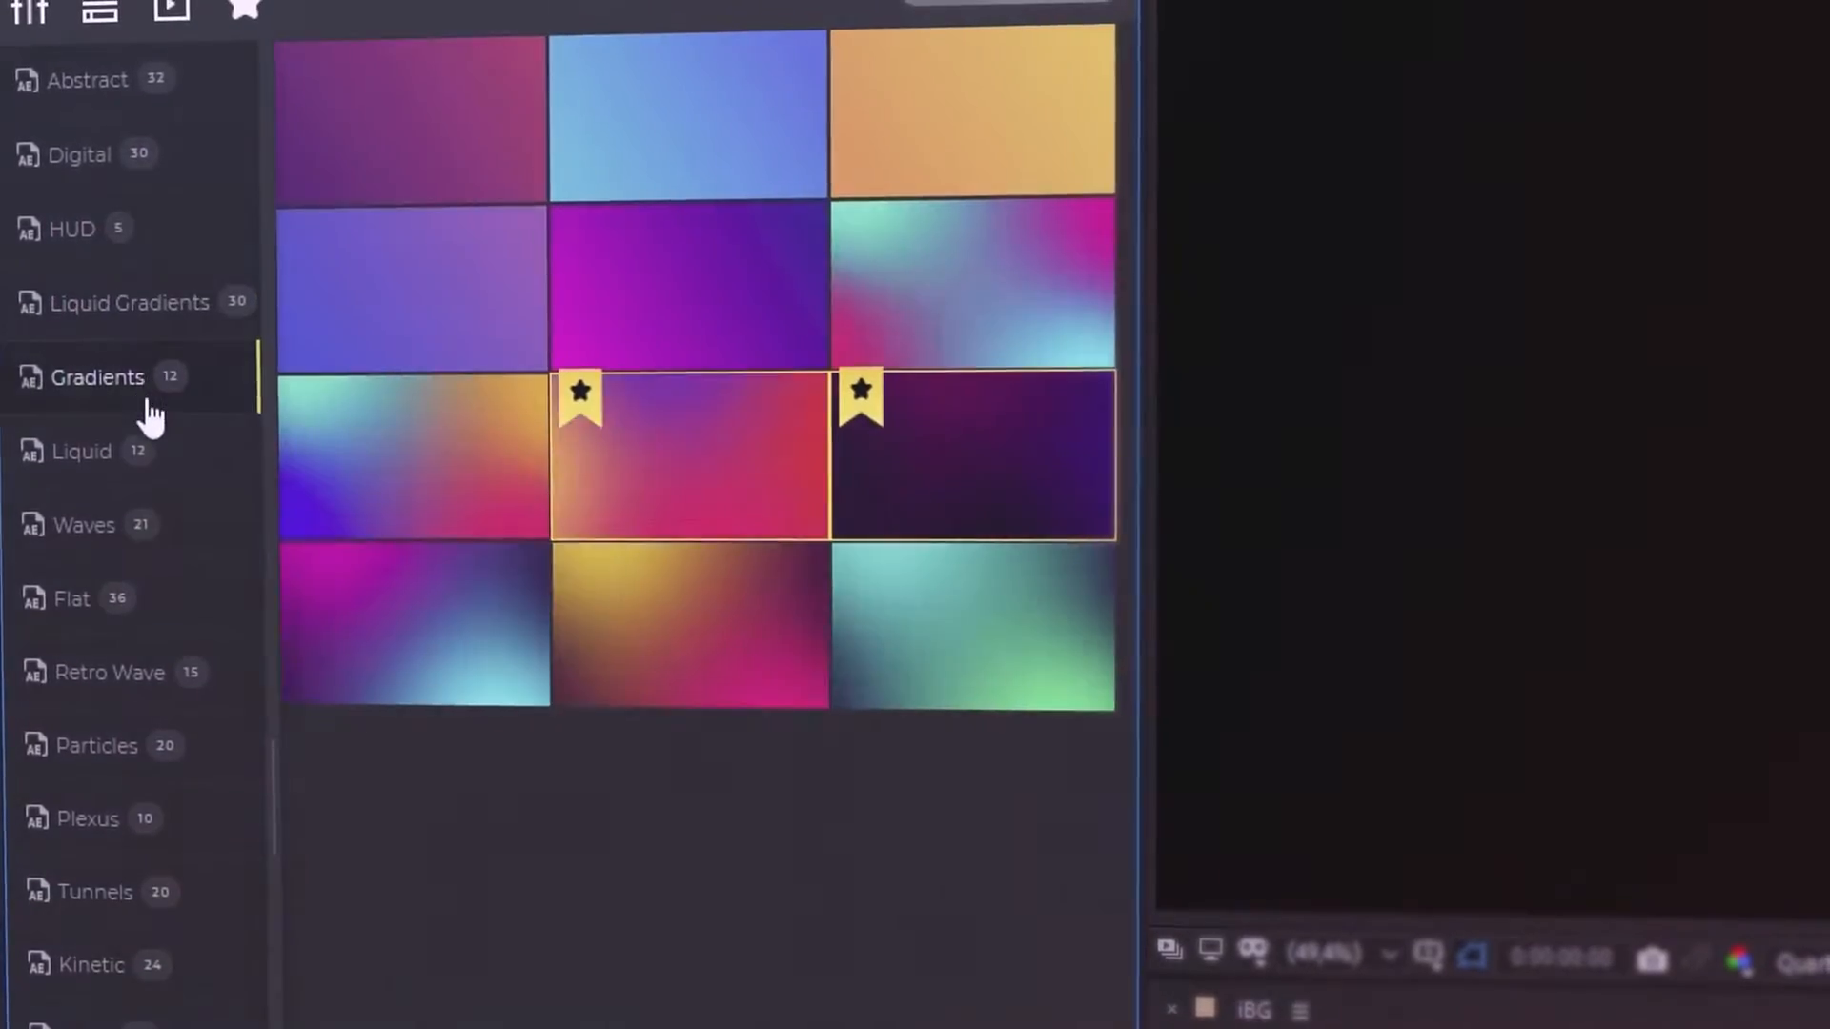
{"action": "left_click", "coordinate": [68, 150]}
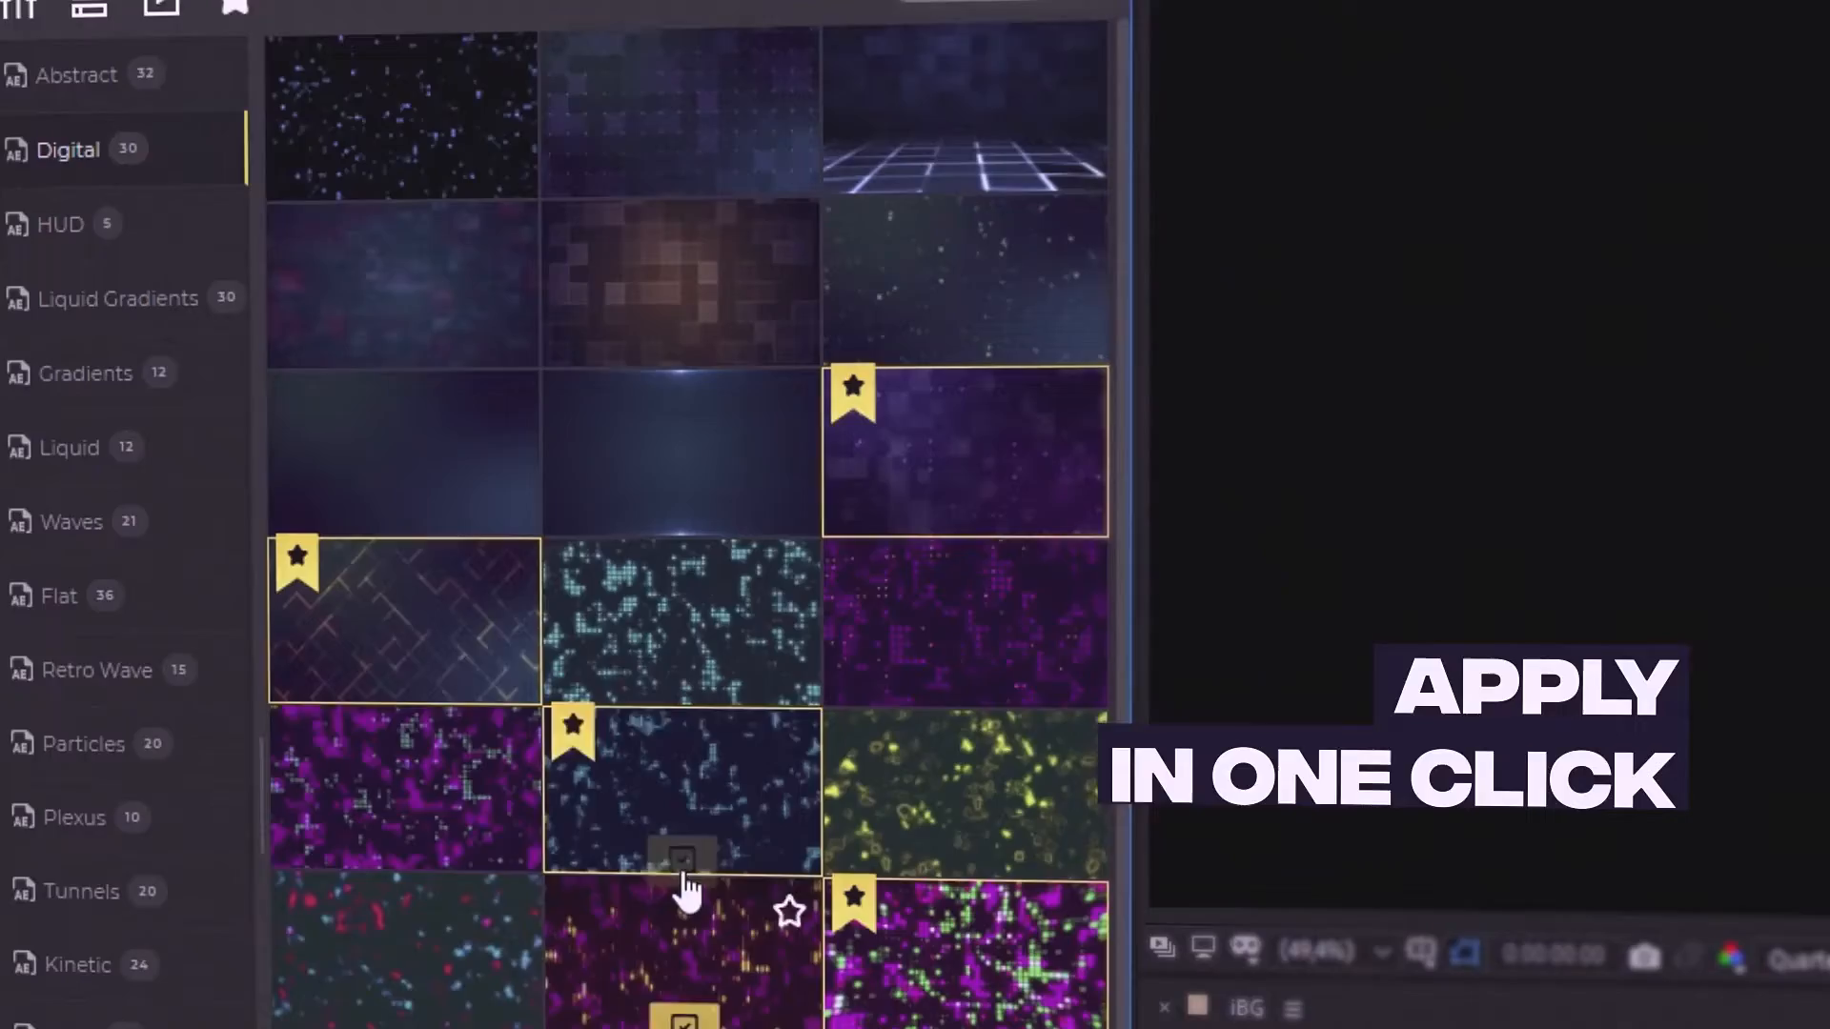